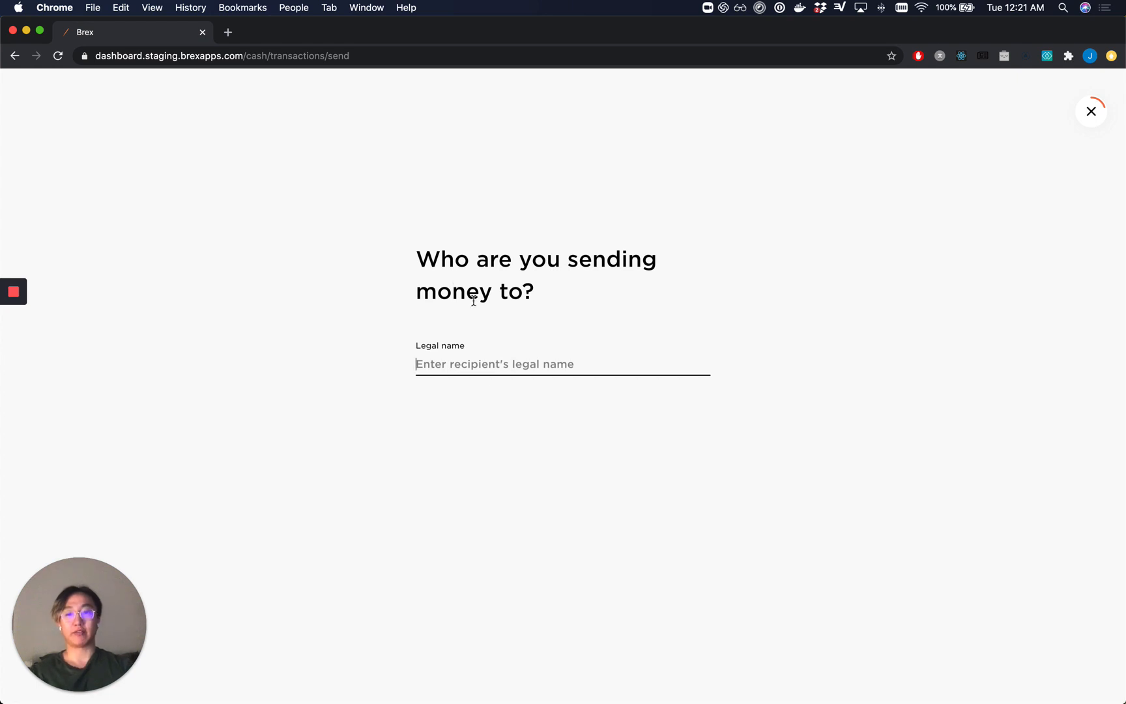
Choose Supplies LLC as ACH recipient, accept its bank details, and enter $200.00 as the amount
type("Su")
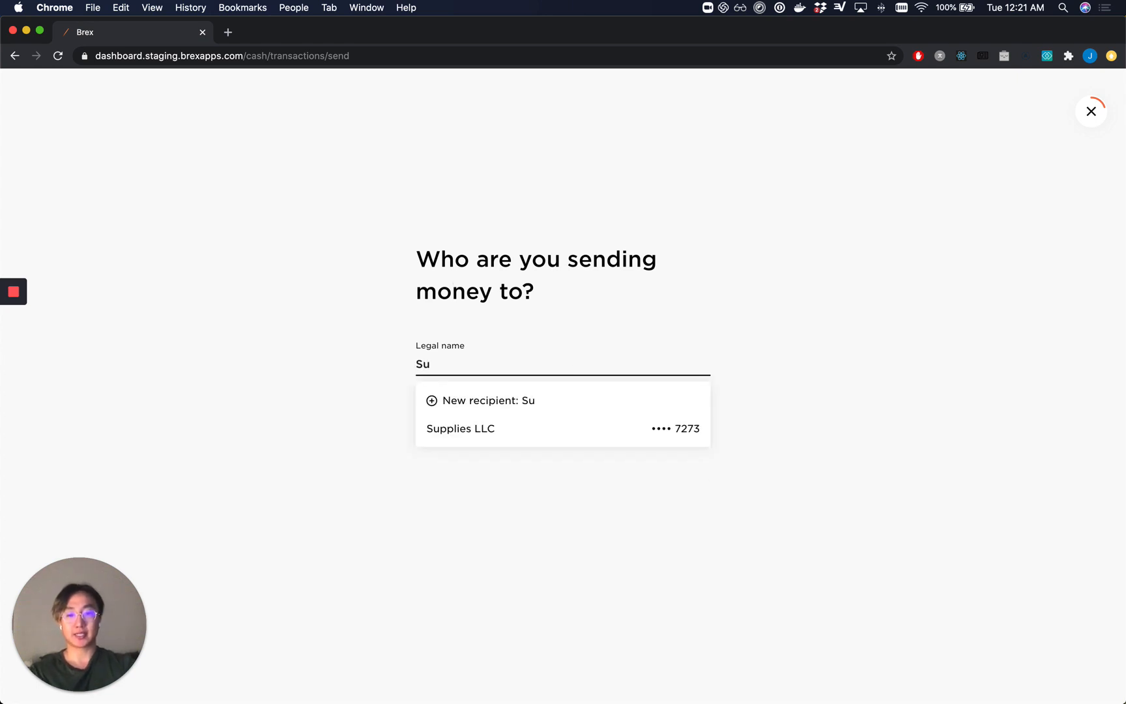
left_click(461, 429)
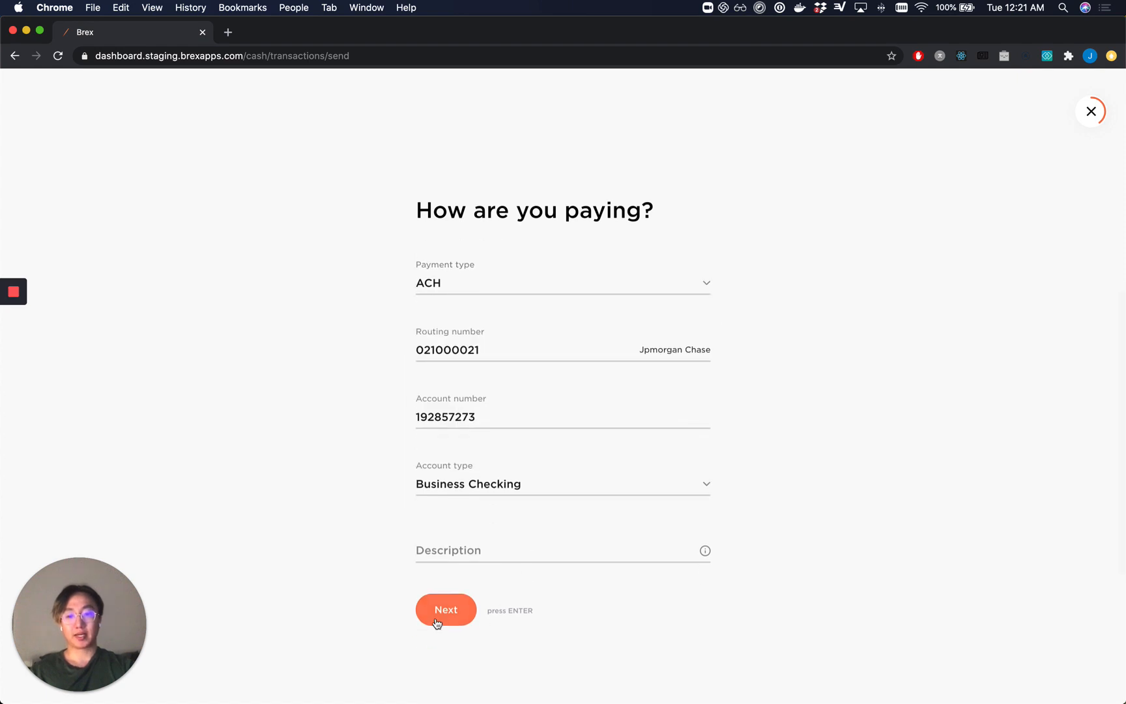
left_click(445, 610)
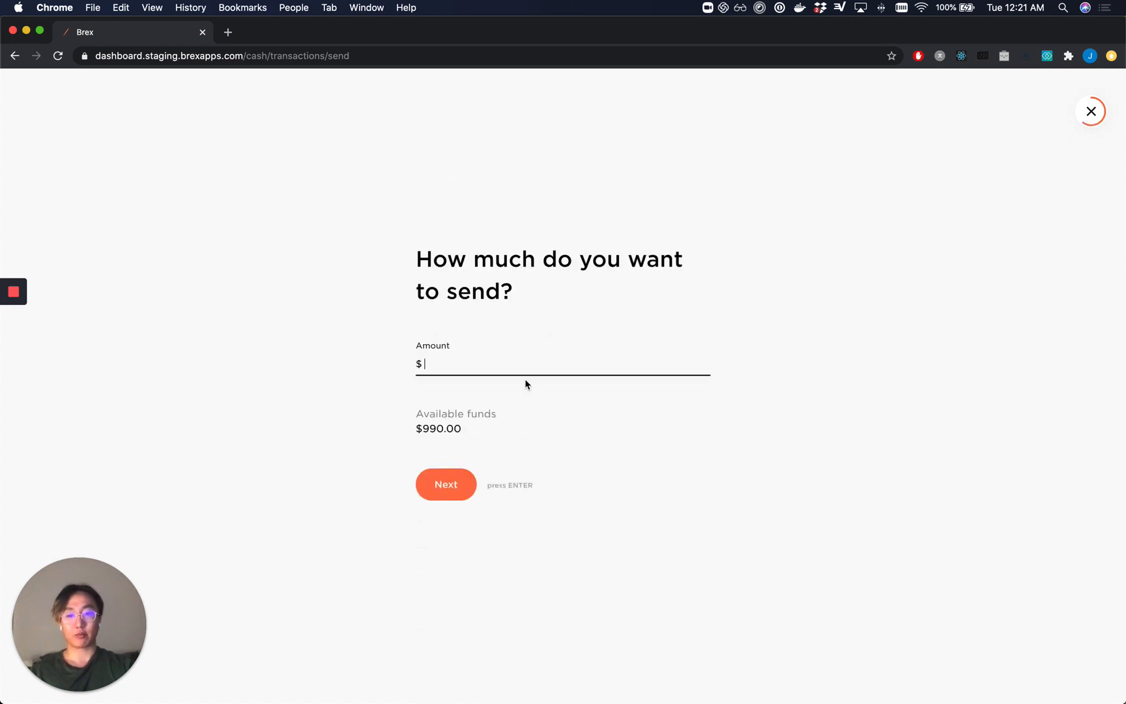
type("200.00")
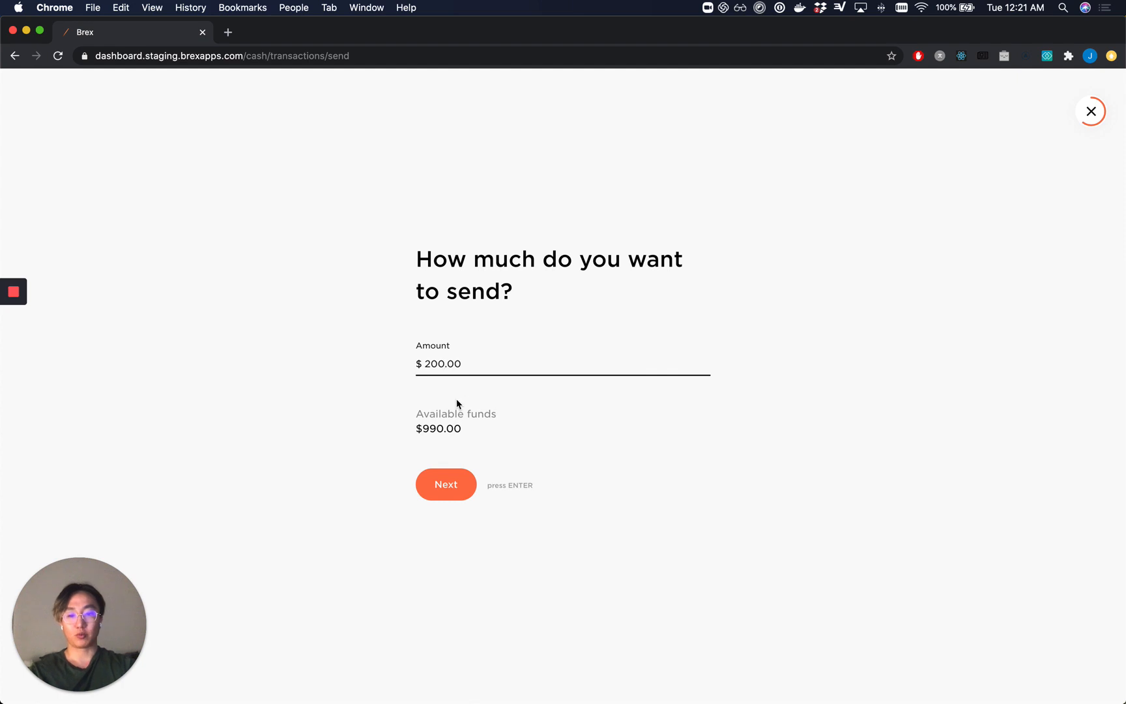
Confirm the $200.00 amount and set the send date to July 23, 2020
left_click(445, 484)
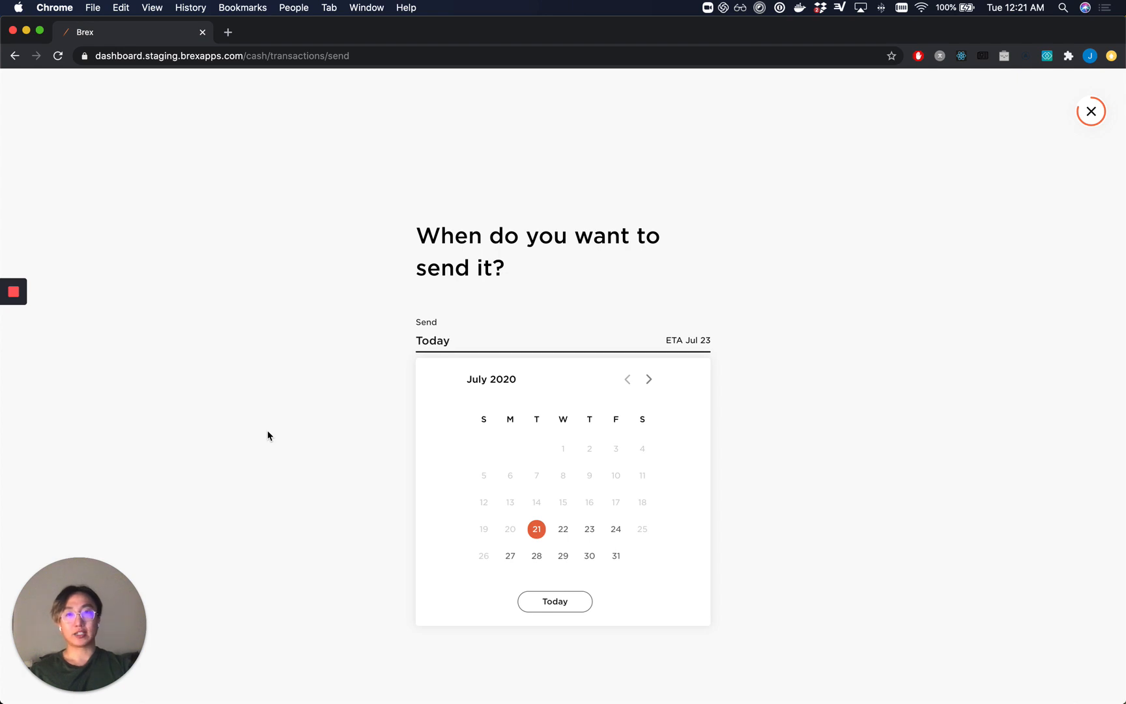
mouse_move(615, 468)
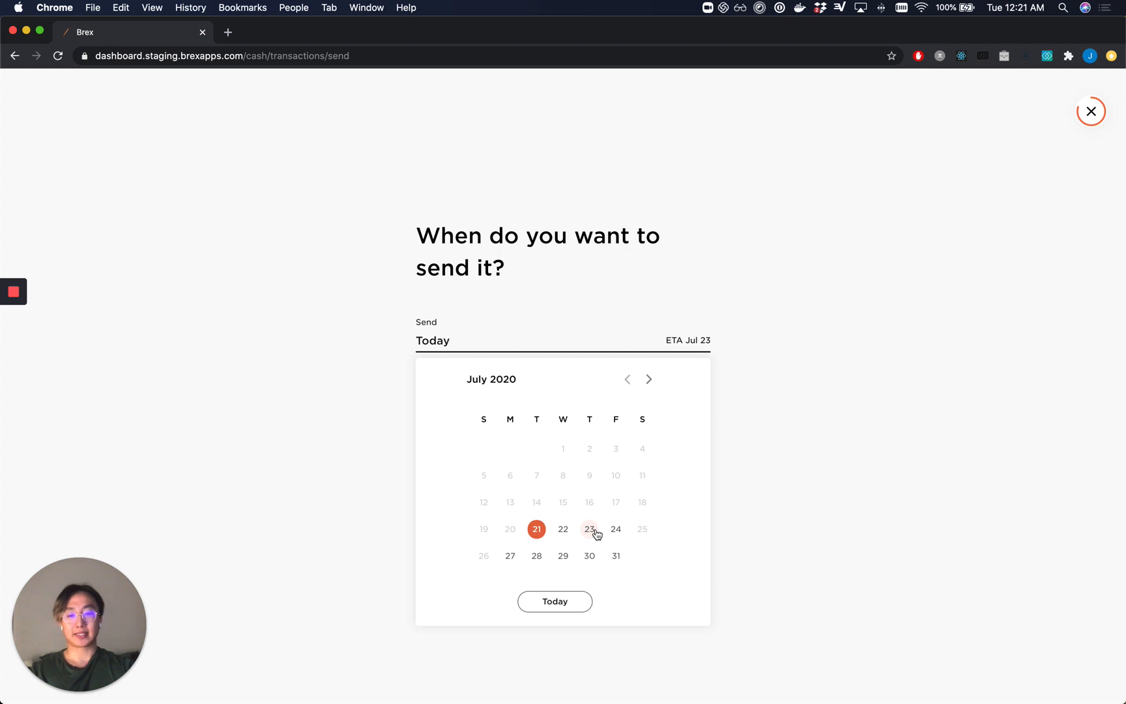
left_click(589, 529)
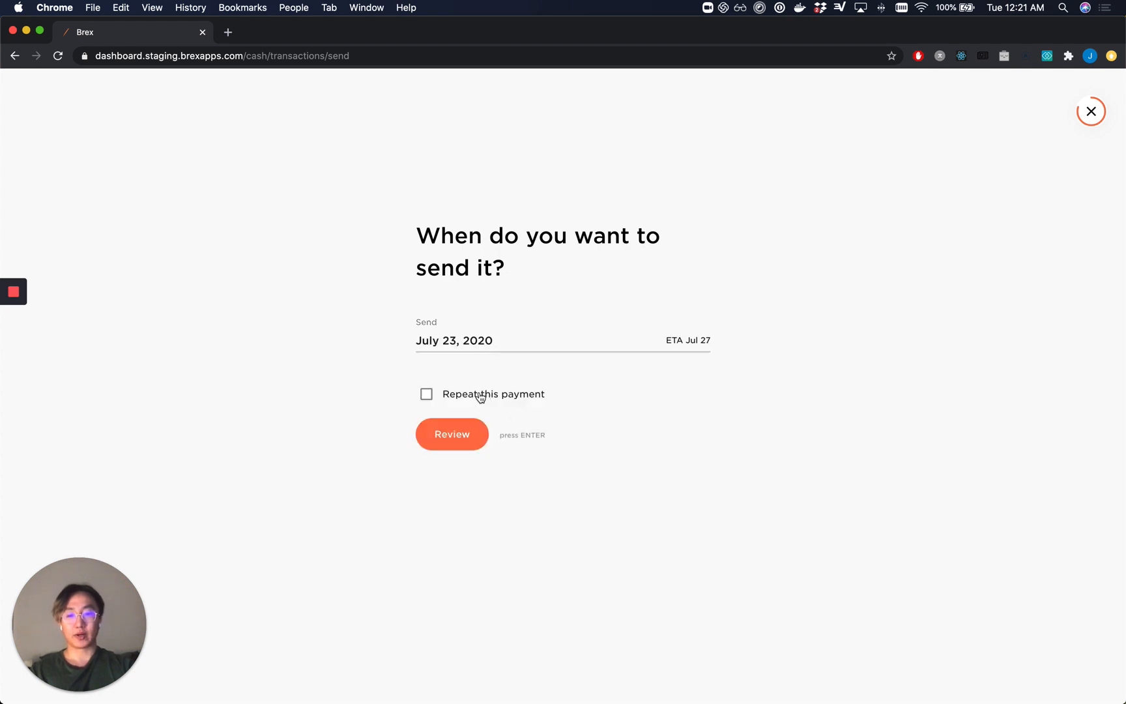
Make the payment repeat monthly on the fourth Thursday, continuing until cancelled
left_click(426, 394)
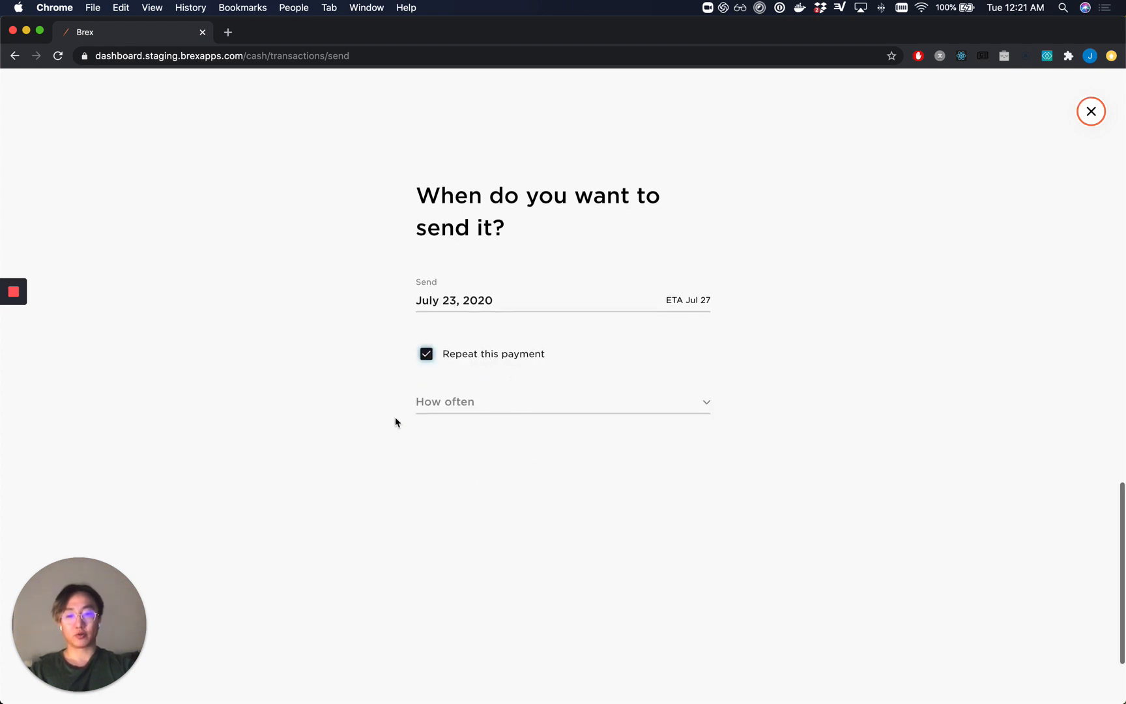
left_click(562, 402)
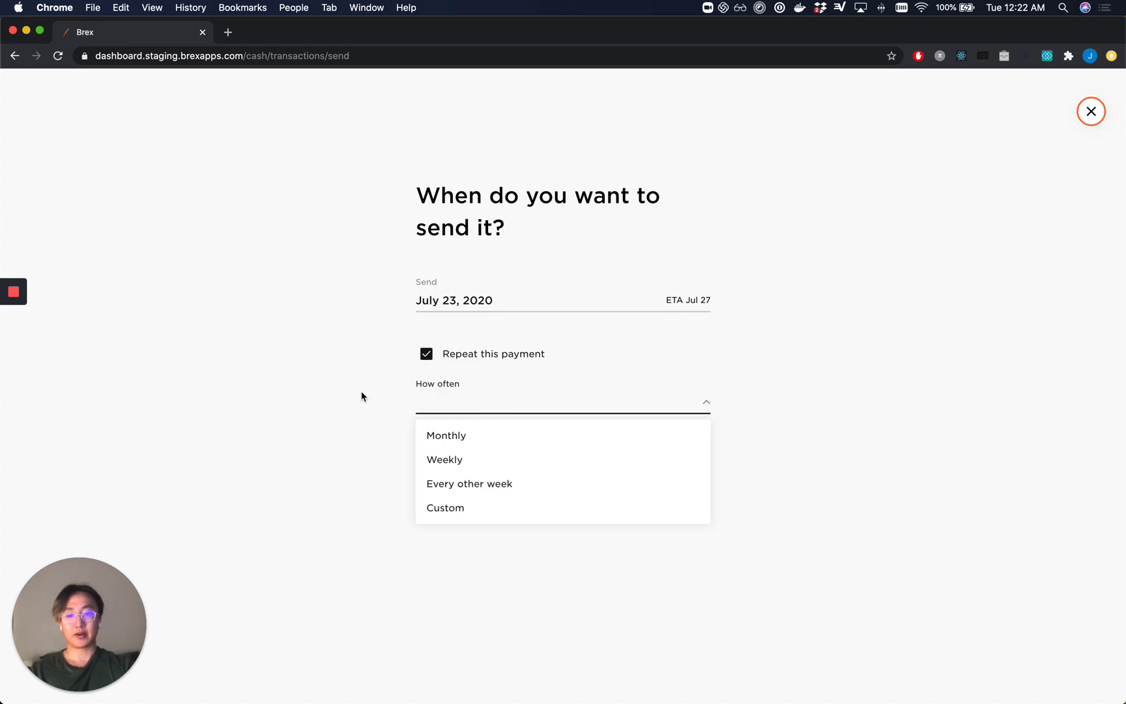
mouse_move(537, 435)
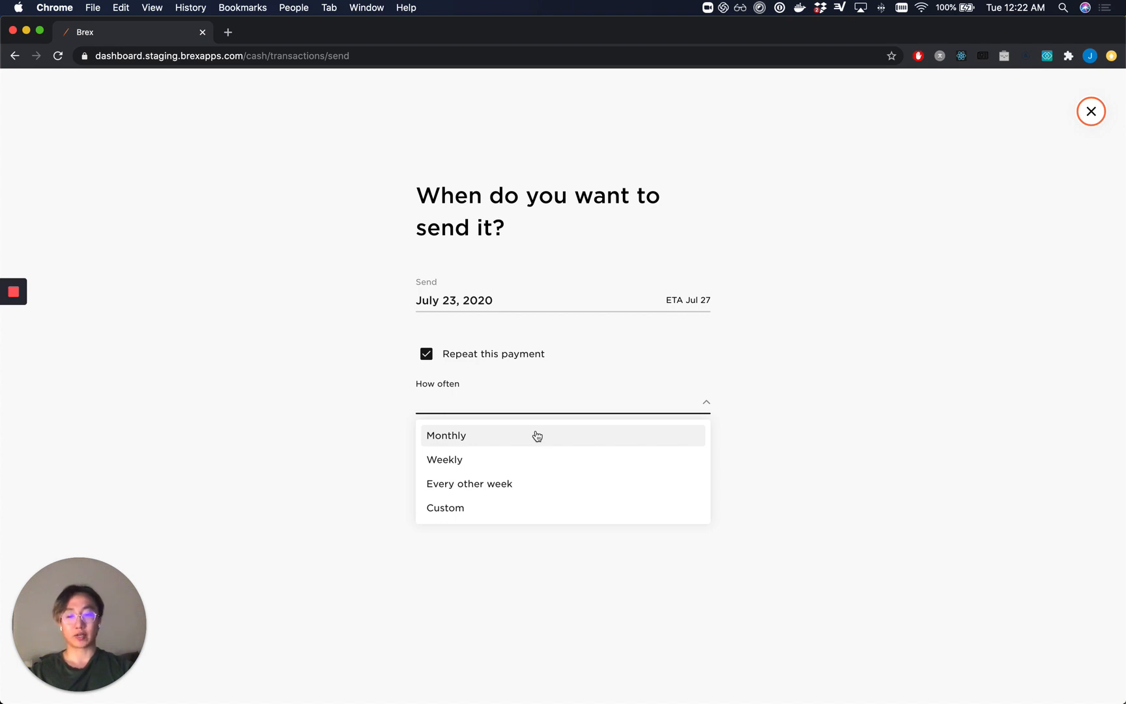
left_click(446, 435)
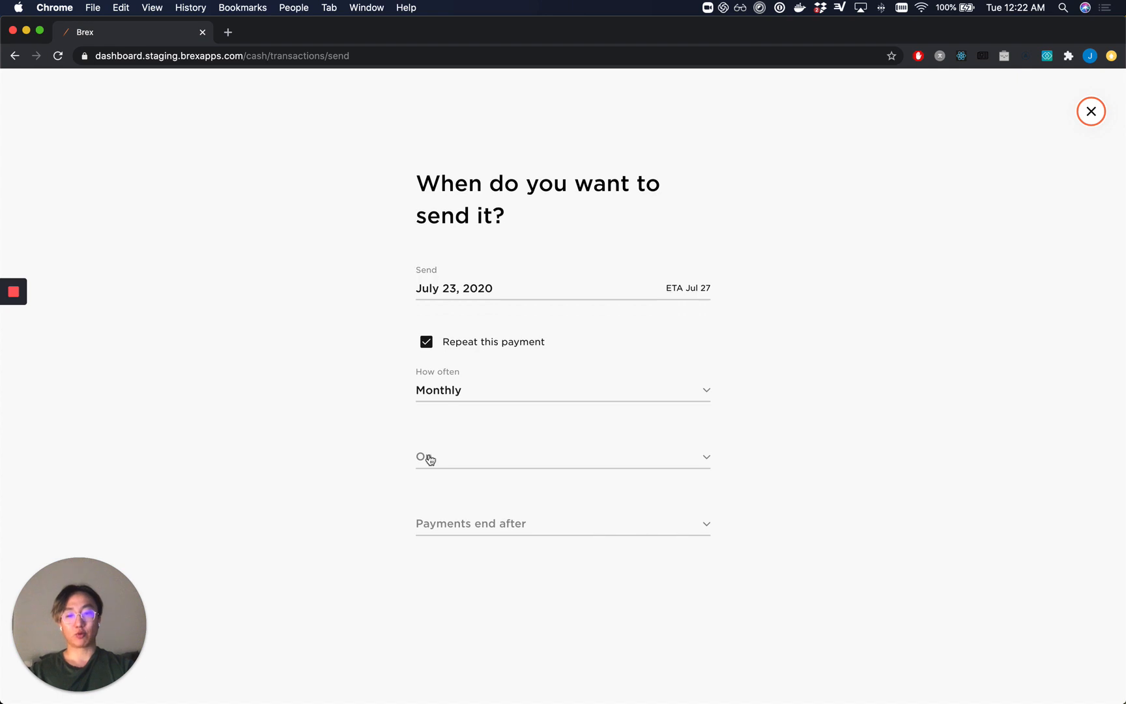
left_click(562, 457)
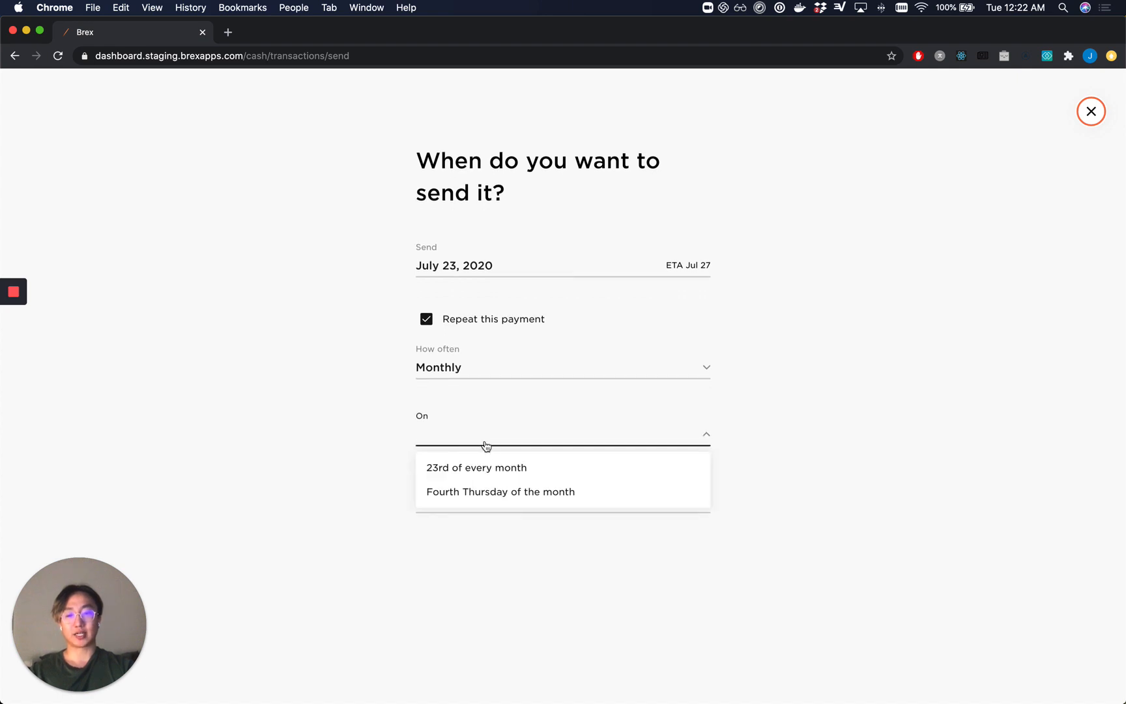
left_click(500, 492)
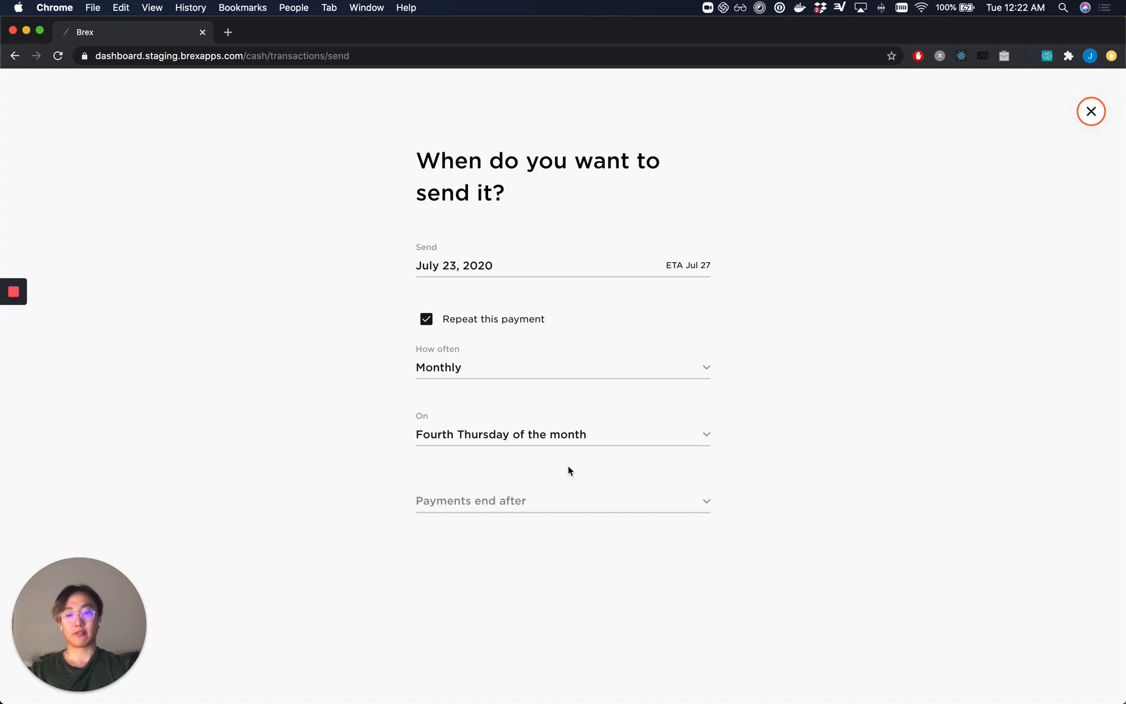
left_click(562, 500)
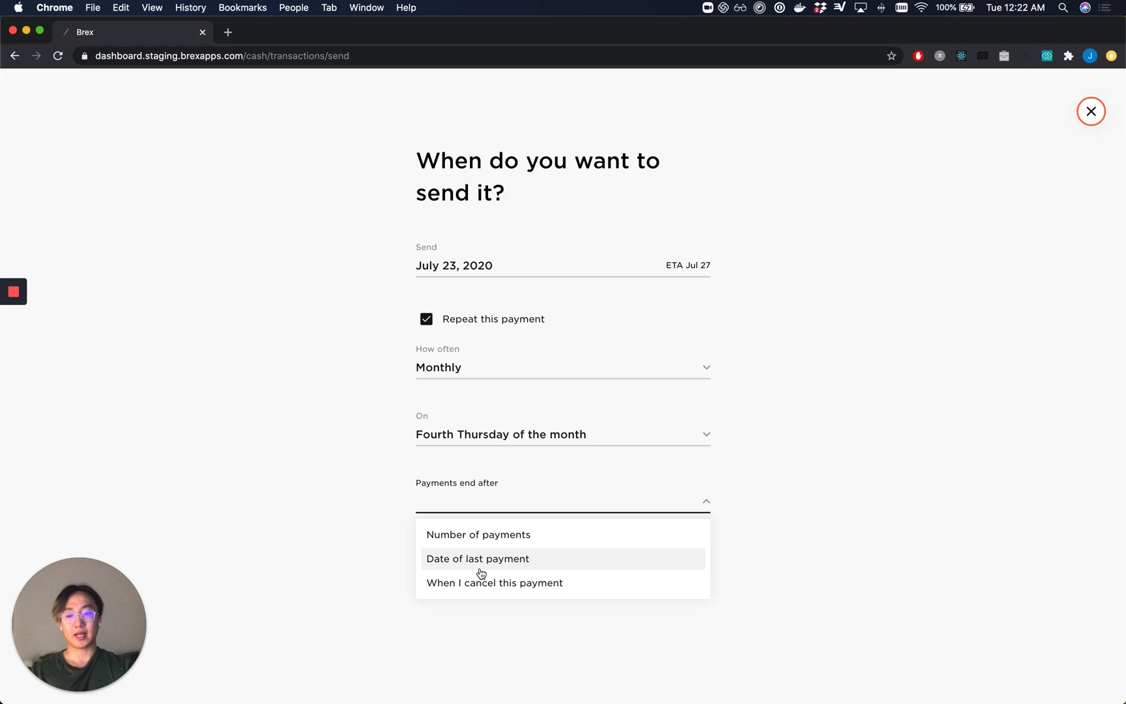
left_click(494, 582)
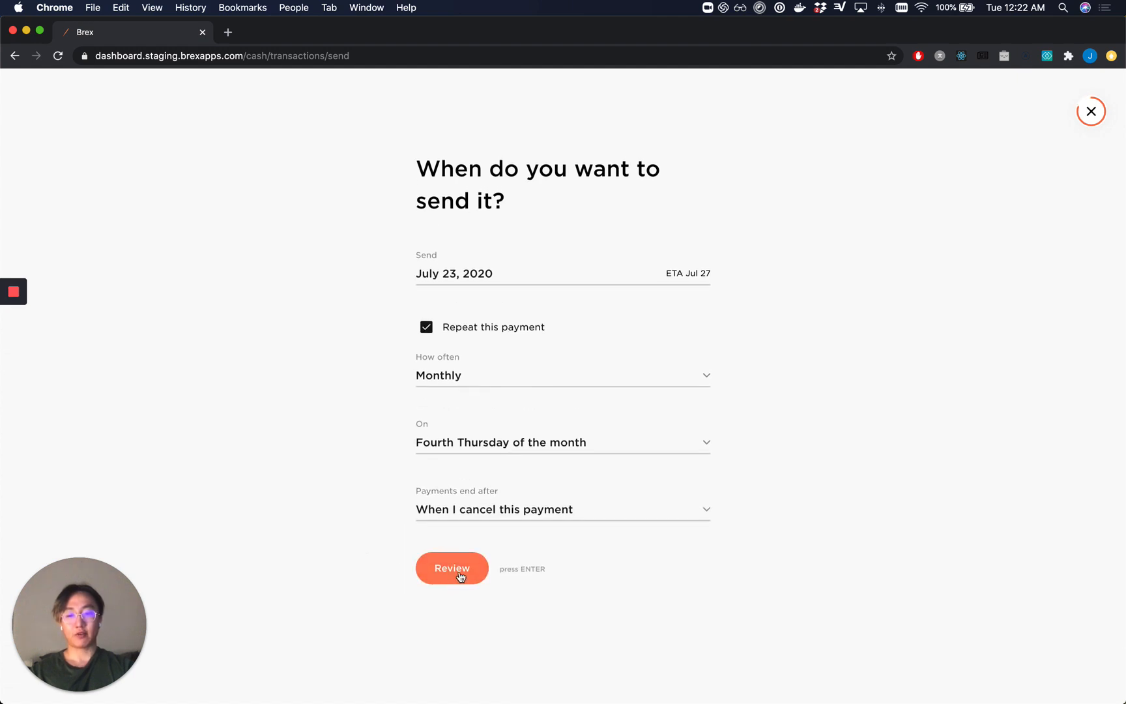
Review the summary and create the recurring $200.00 payment to Supplies LLC, returning to the payments list
left_click(452, 568)
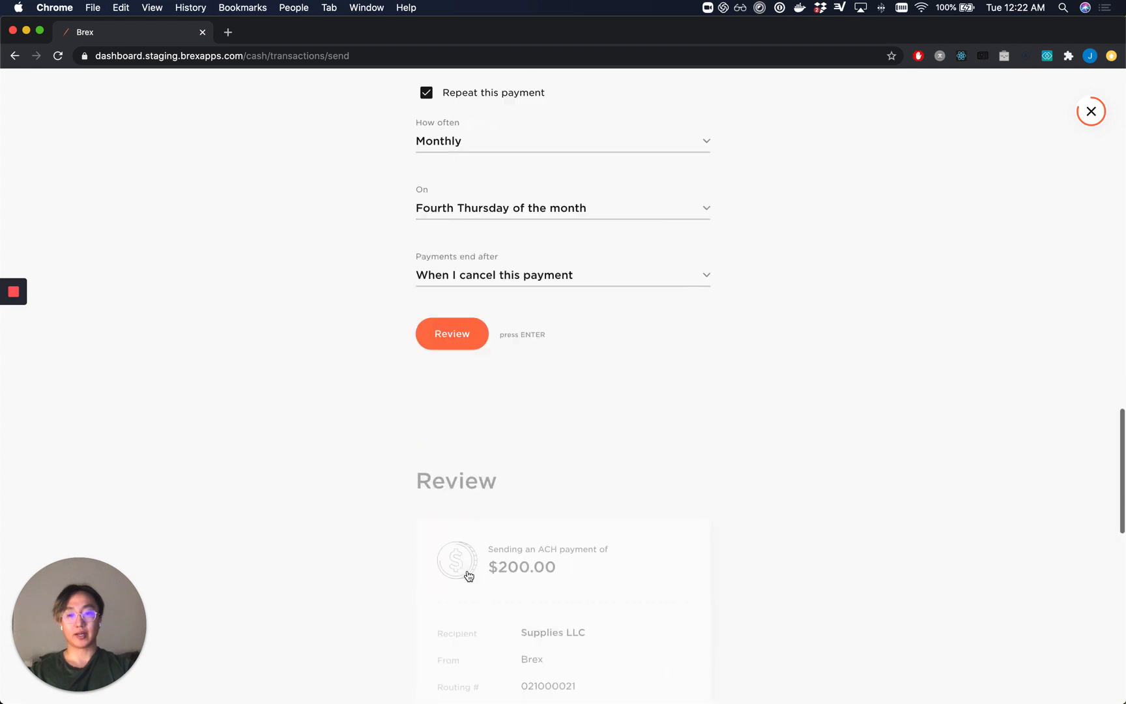
left_click(453, 334)
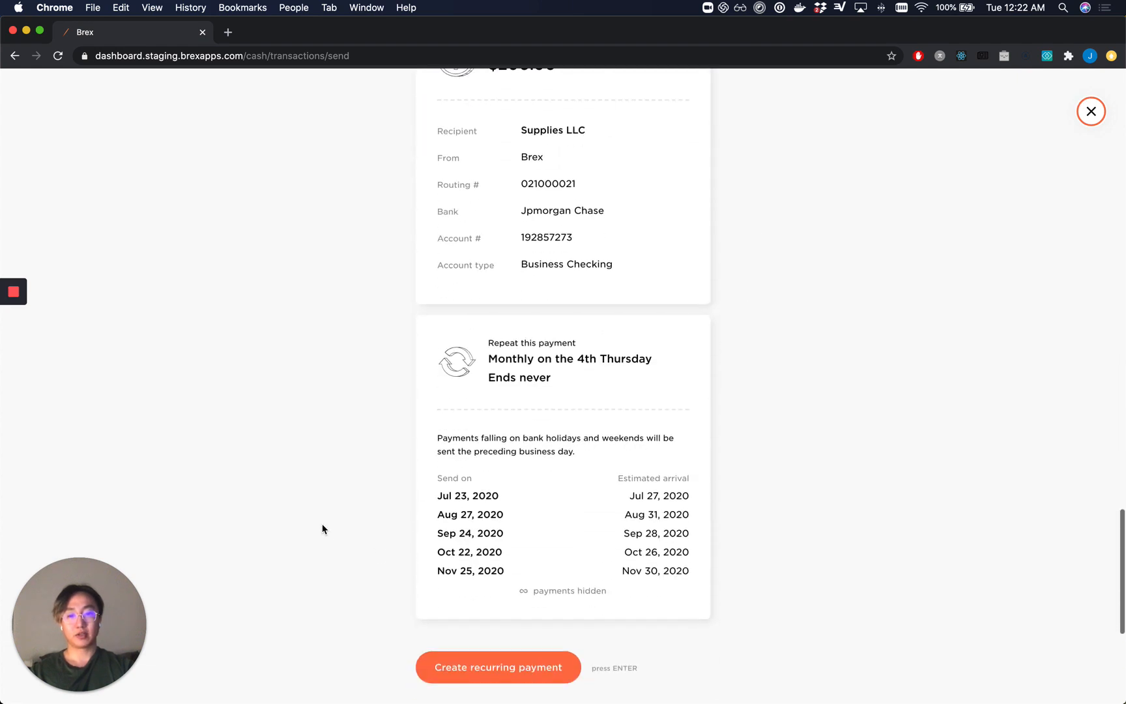
left_click(497, 667)
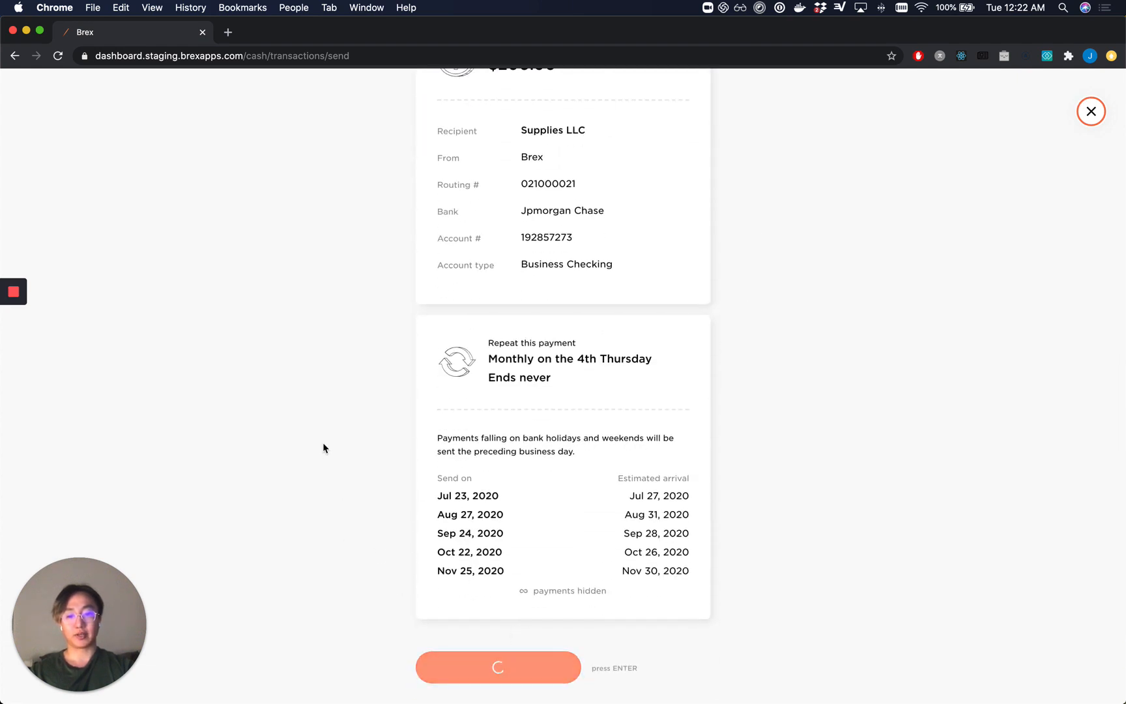
left_click(498, 667)
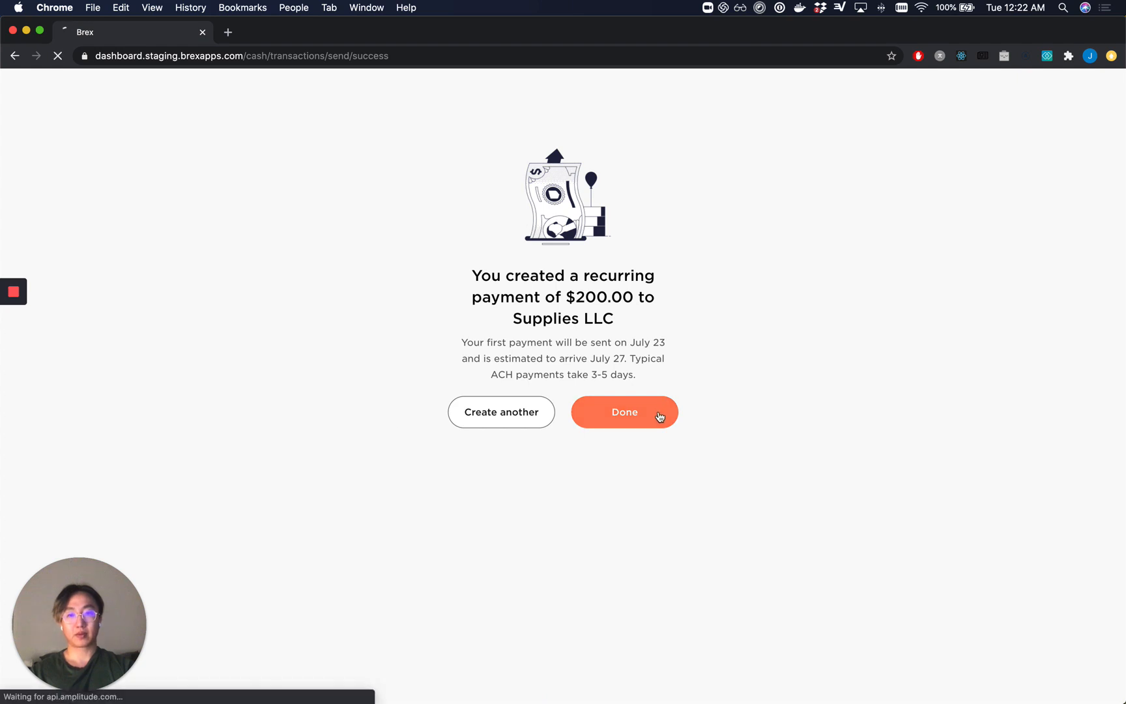
left_click(624, 412)
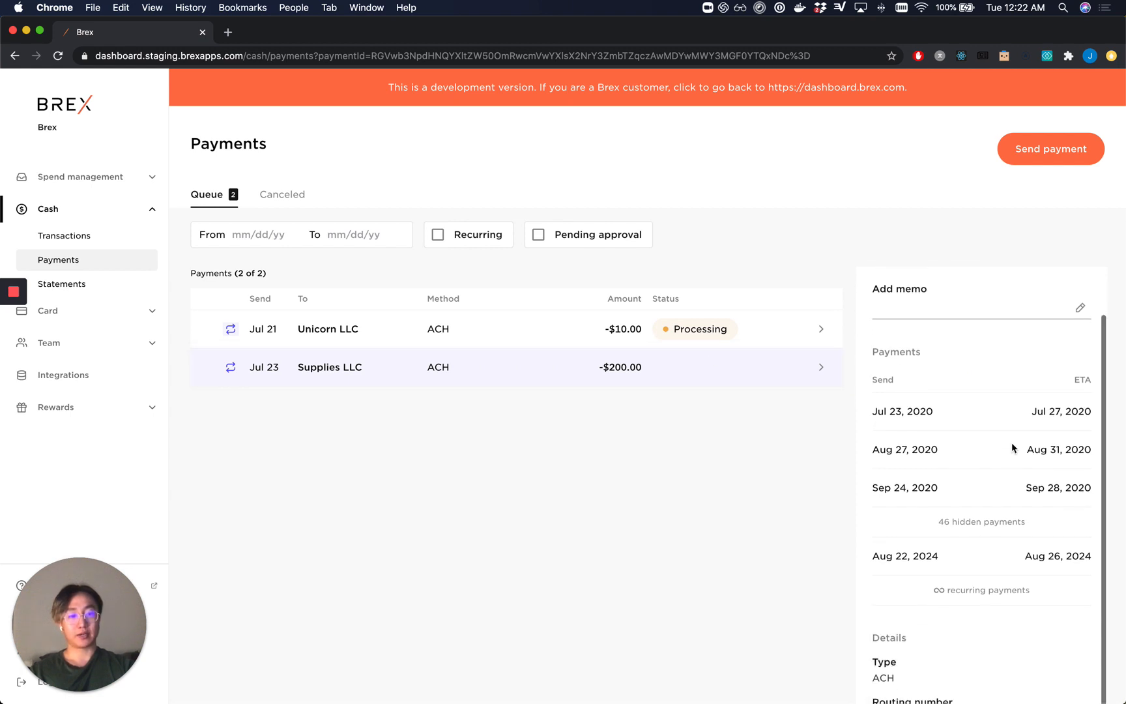
Locate the Supplies LLC payment in the queue and bring up its actions menu
scroll("down", 3)
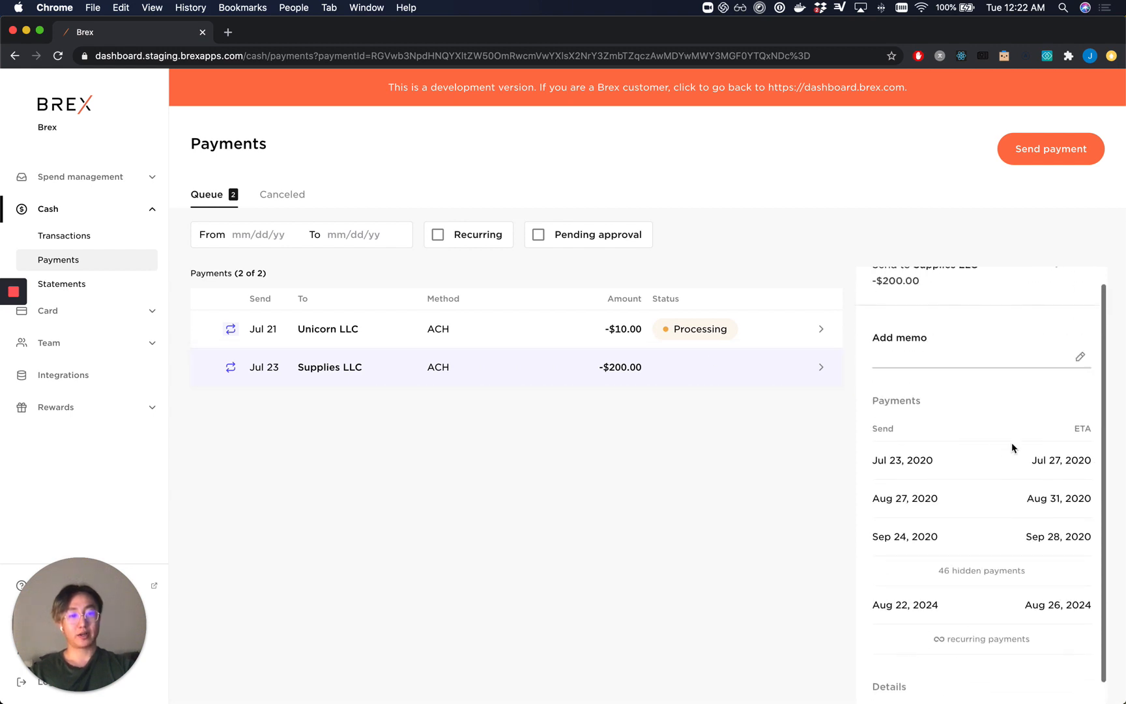
left_click(1056, 289)
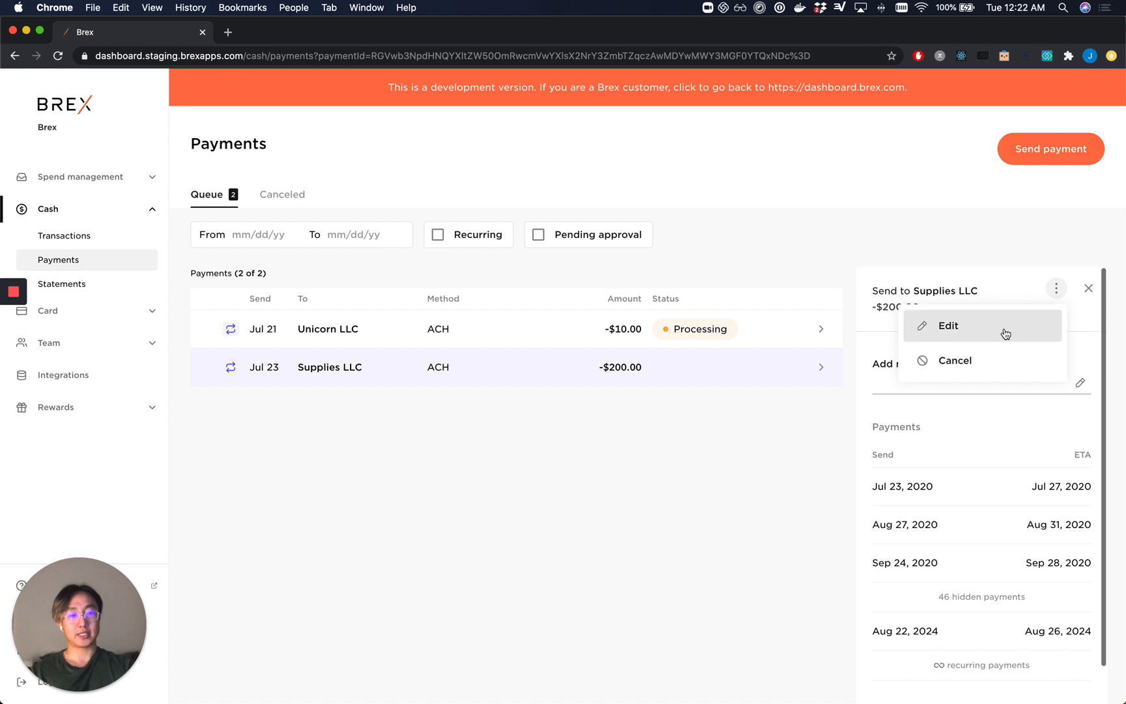
Edit the recurring payment, keeping Supplies LLC as recipient to reach the ACH payment details
left_click(948, 326)
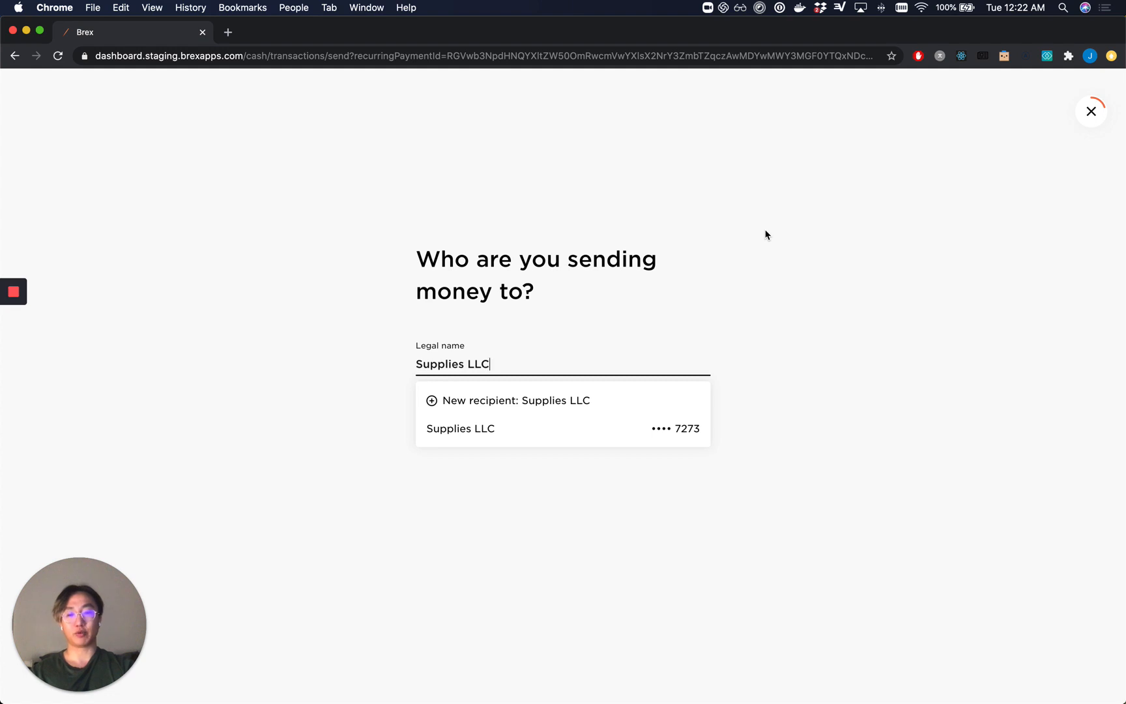
left_click(460, 429)
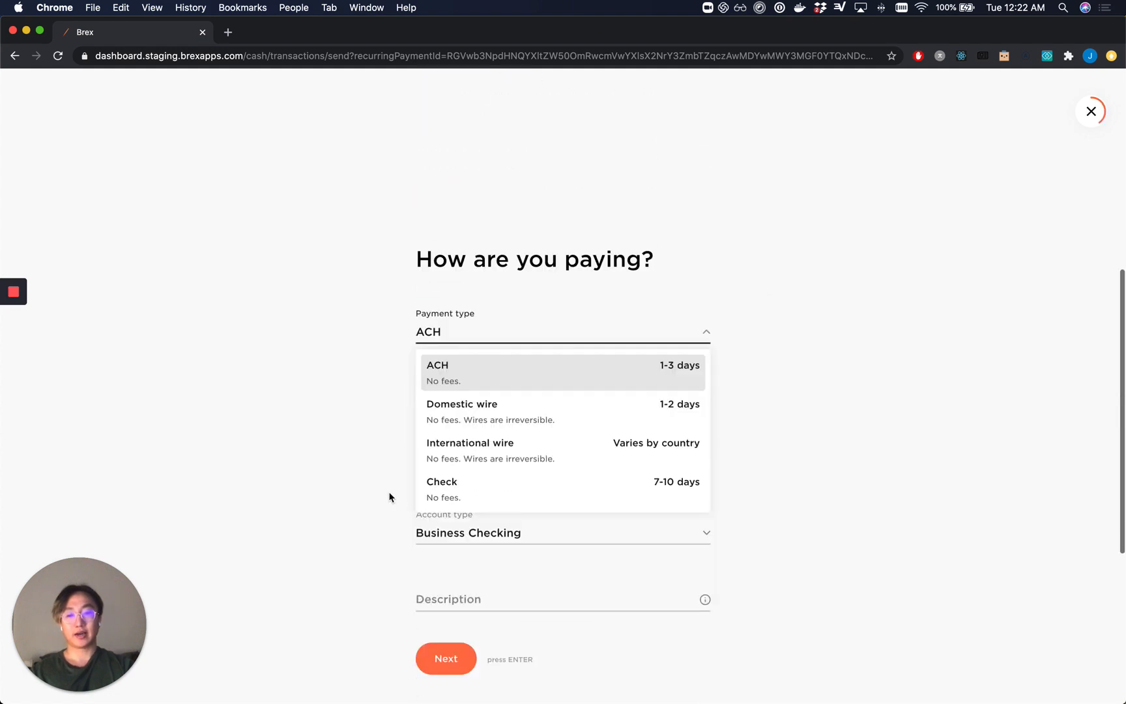